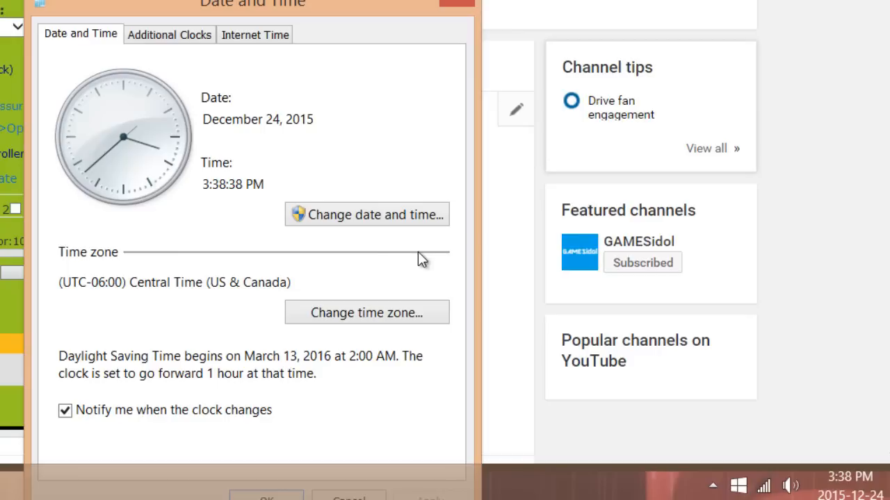
Step: Change the system date from December 2015 back to January 1, 2013
left_click(366, 214)
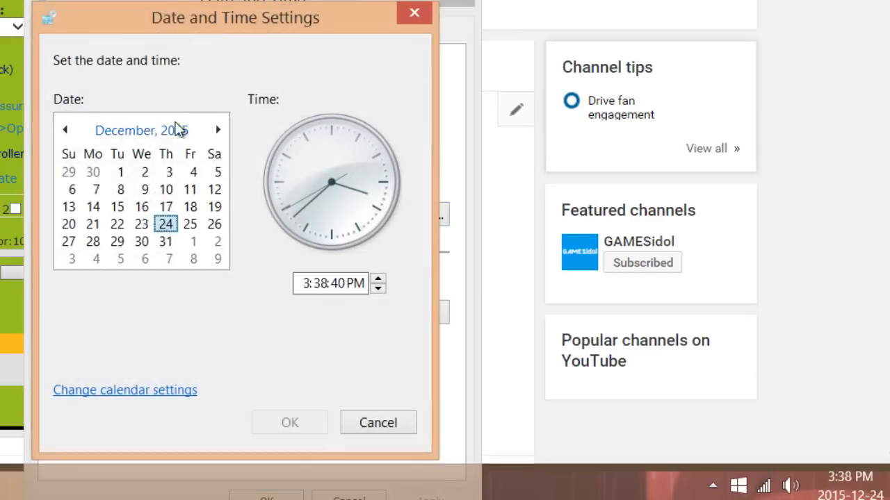
left_click(65, 130)
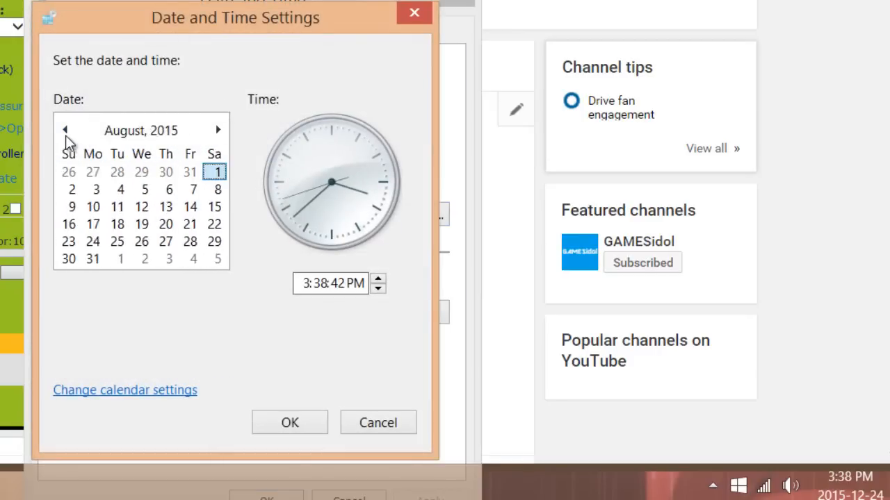
left_click(64, 130)
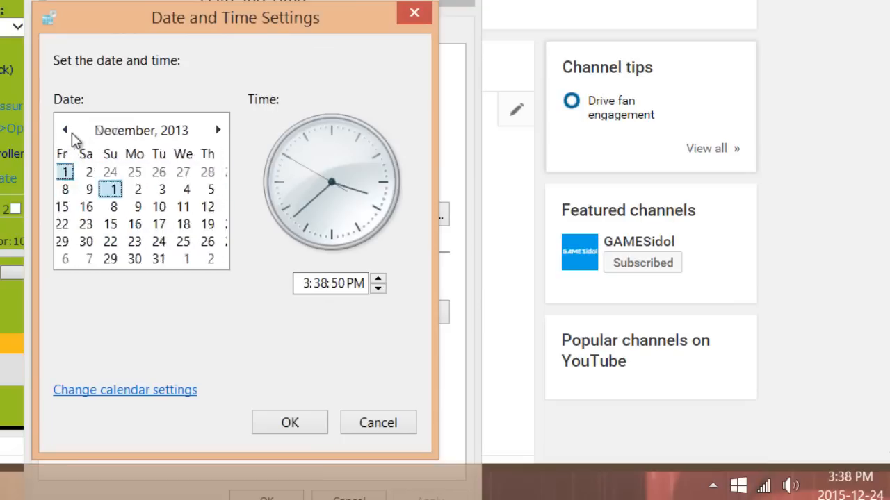
left_click(65, 130)
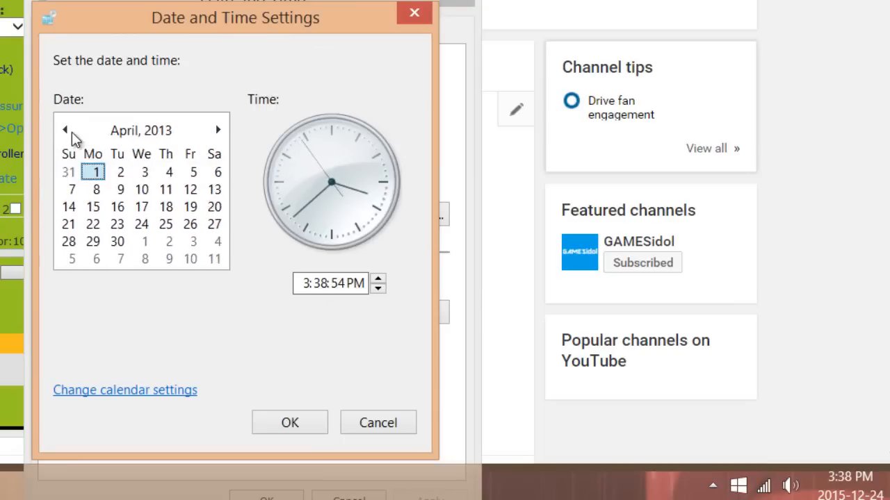
left_click(217, 130)
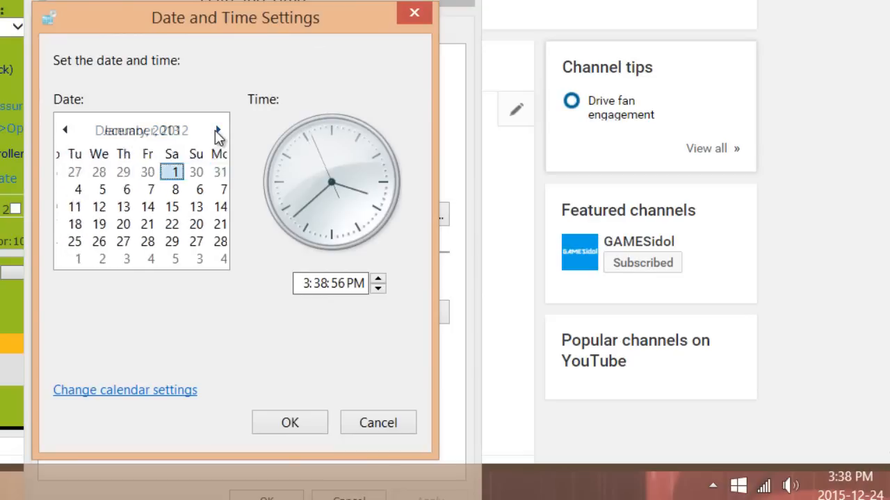
left_click(218, 130)
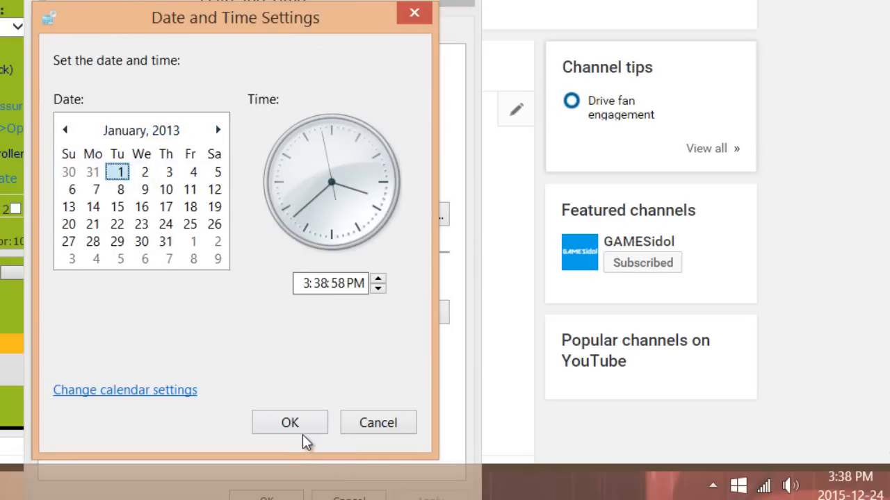
left_click(289, 423)
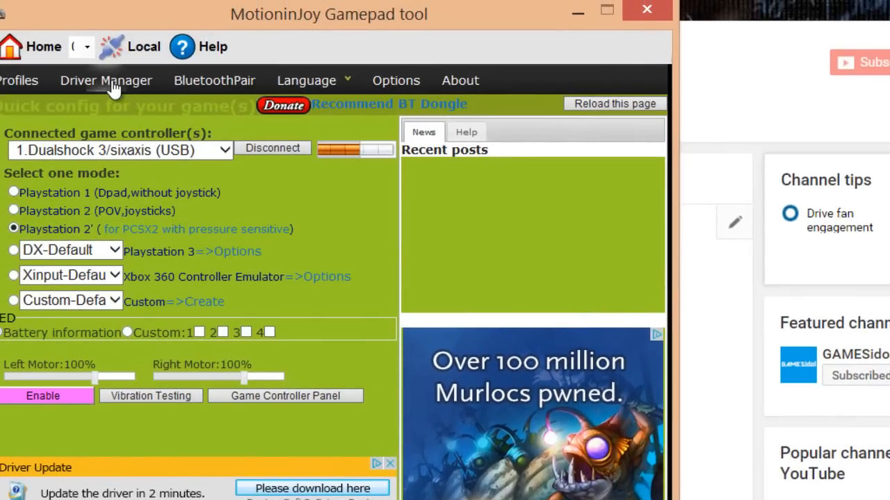
Step: On the Driver Manager page, tick the Port_#0003.Hub_#0007 USB controller entry
left_click(105, 80)
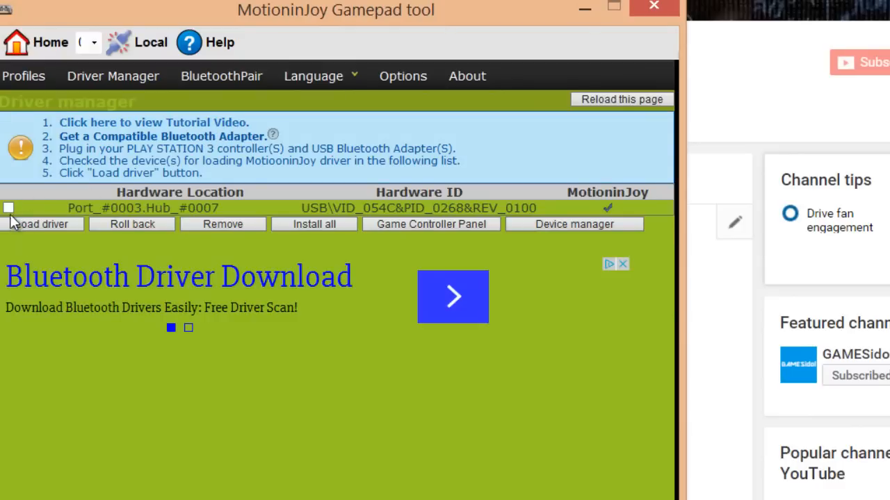
left_click(9, 208)
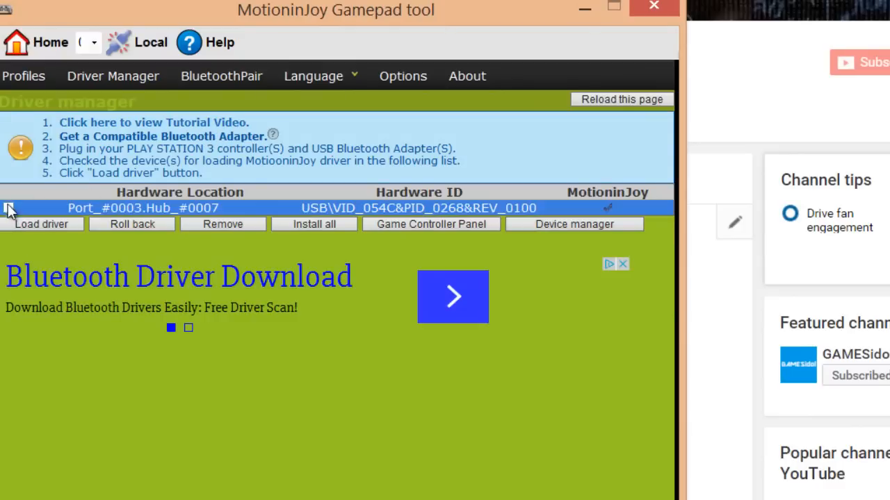
left_click(9, 208)
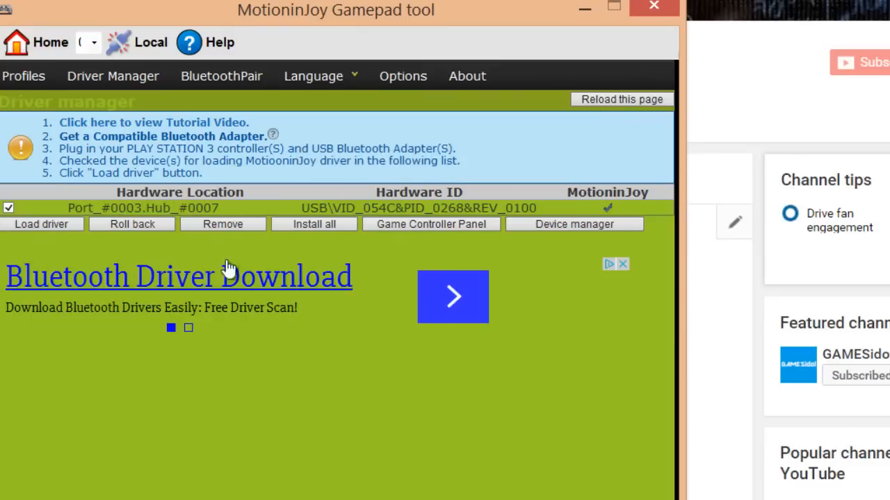
mouse_move(327, 233)
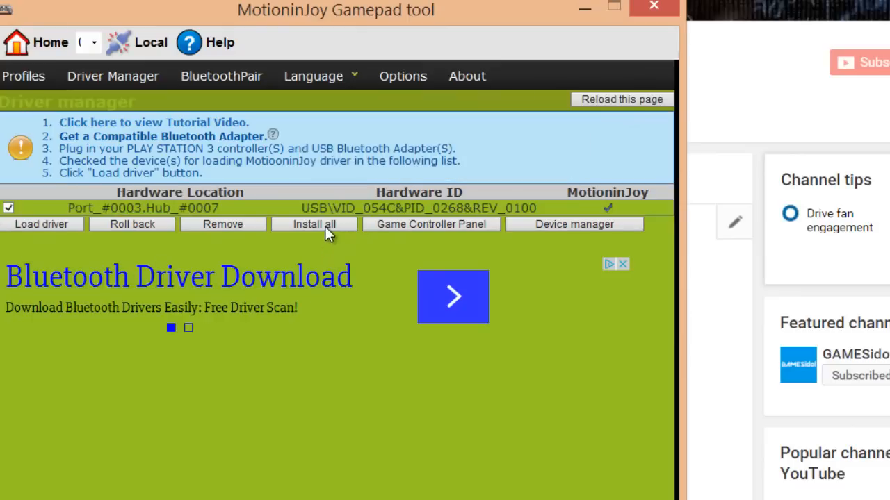
Step: Run Install all and scroll the log to confirm 'SUCCESS:Install completed'
left_click(314, 224)
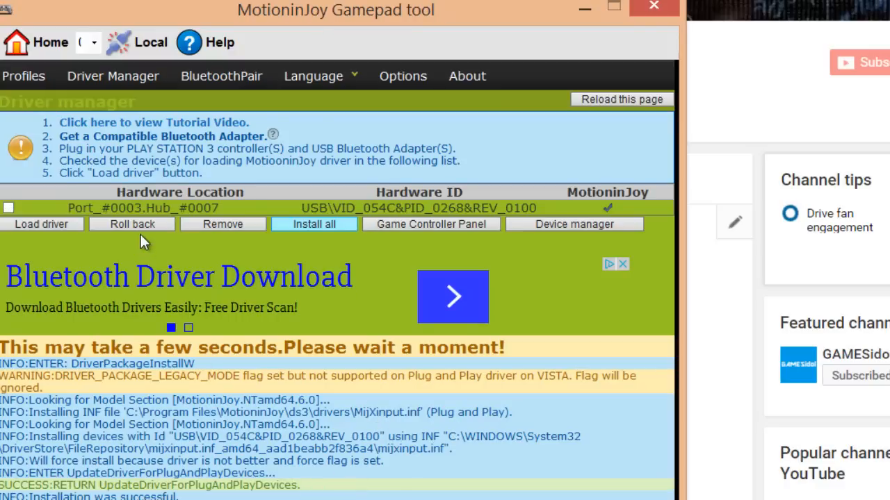
scroll("down", 3)
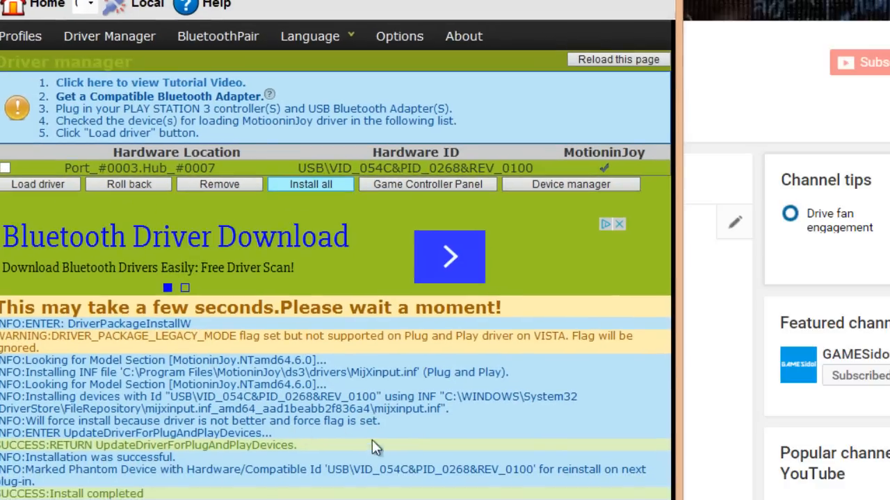